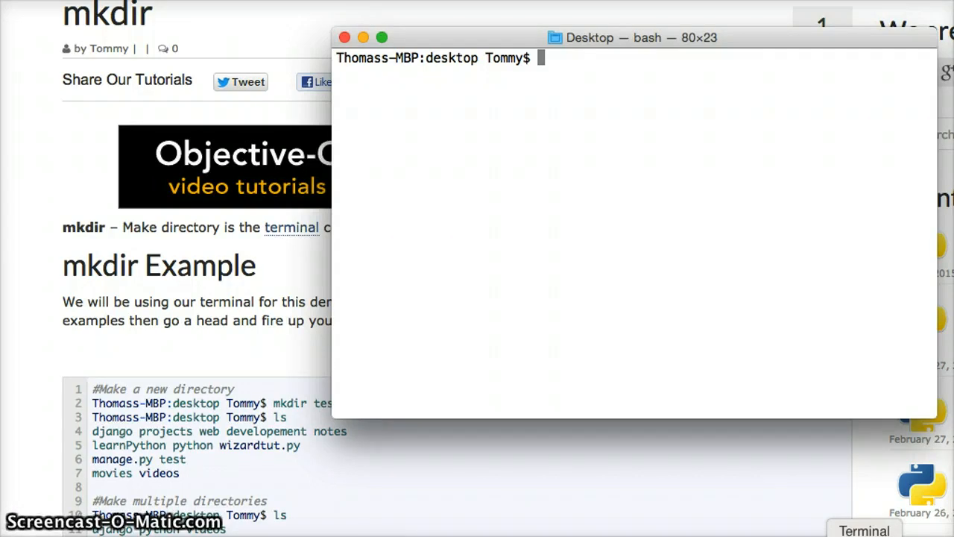
- Run mkdir test to create a test directory on the Desktop
text(mkdir)
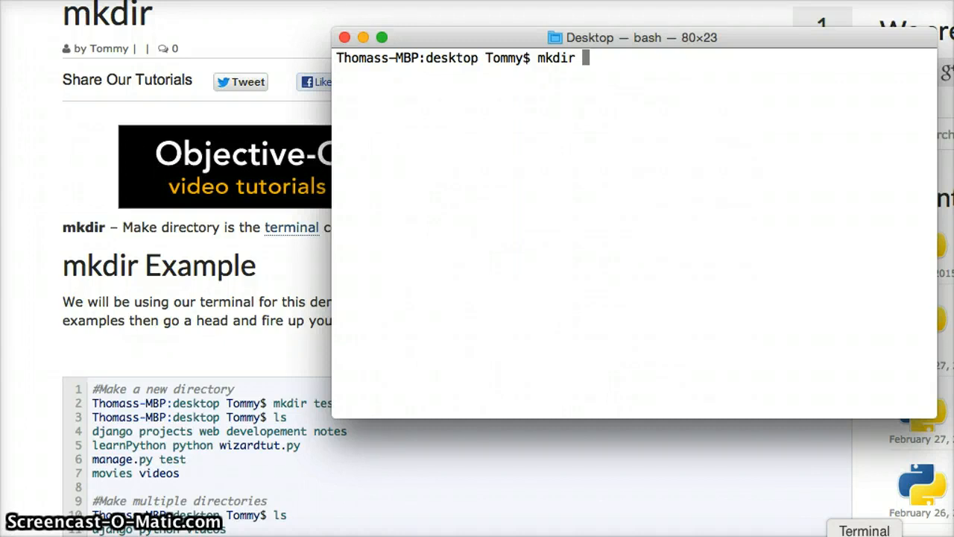
text(test)
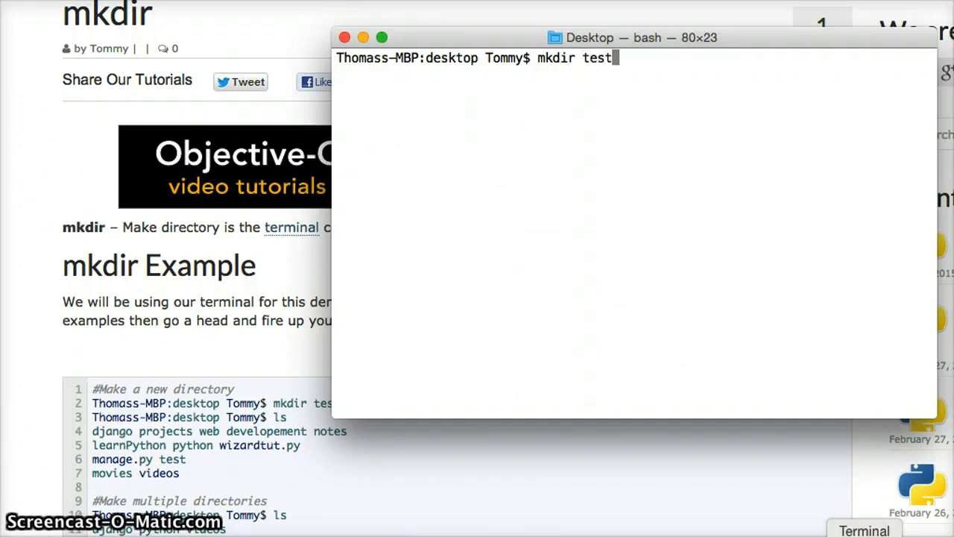
key(Return)
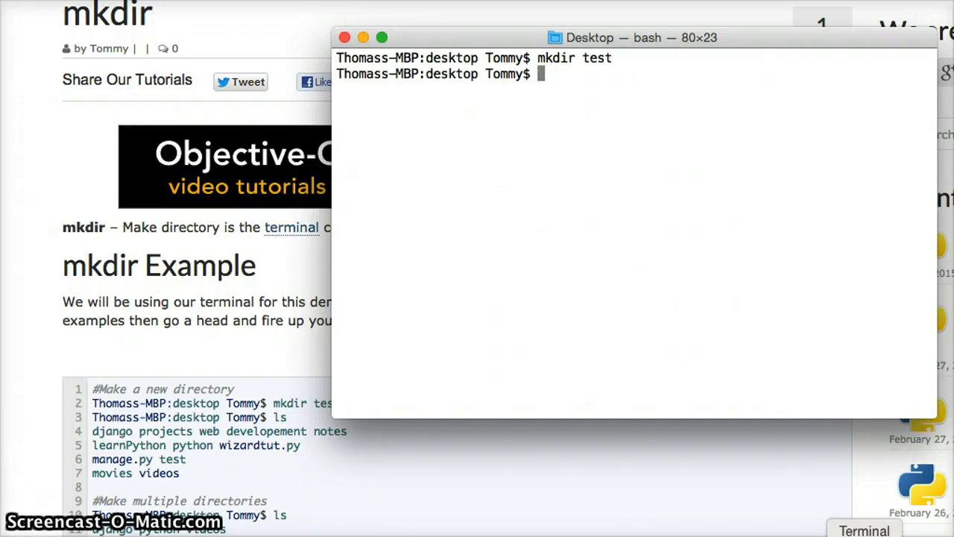